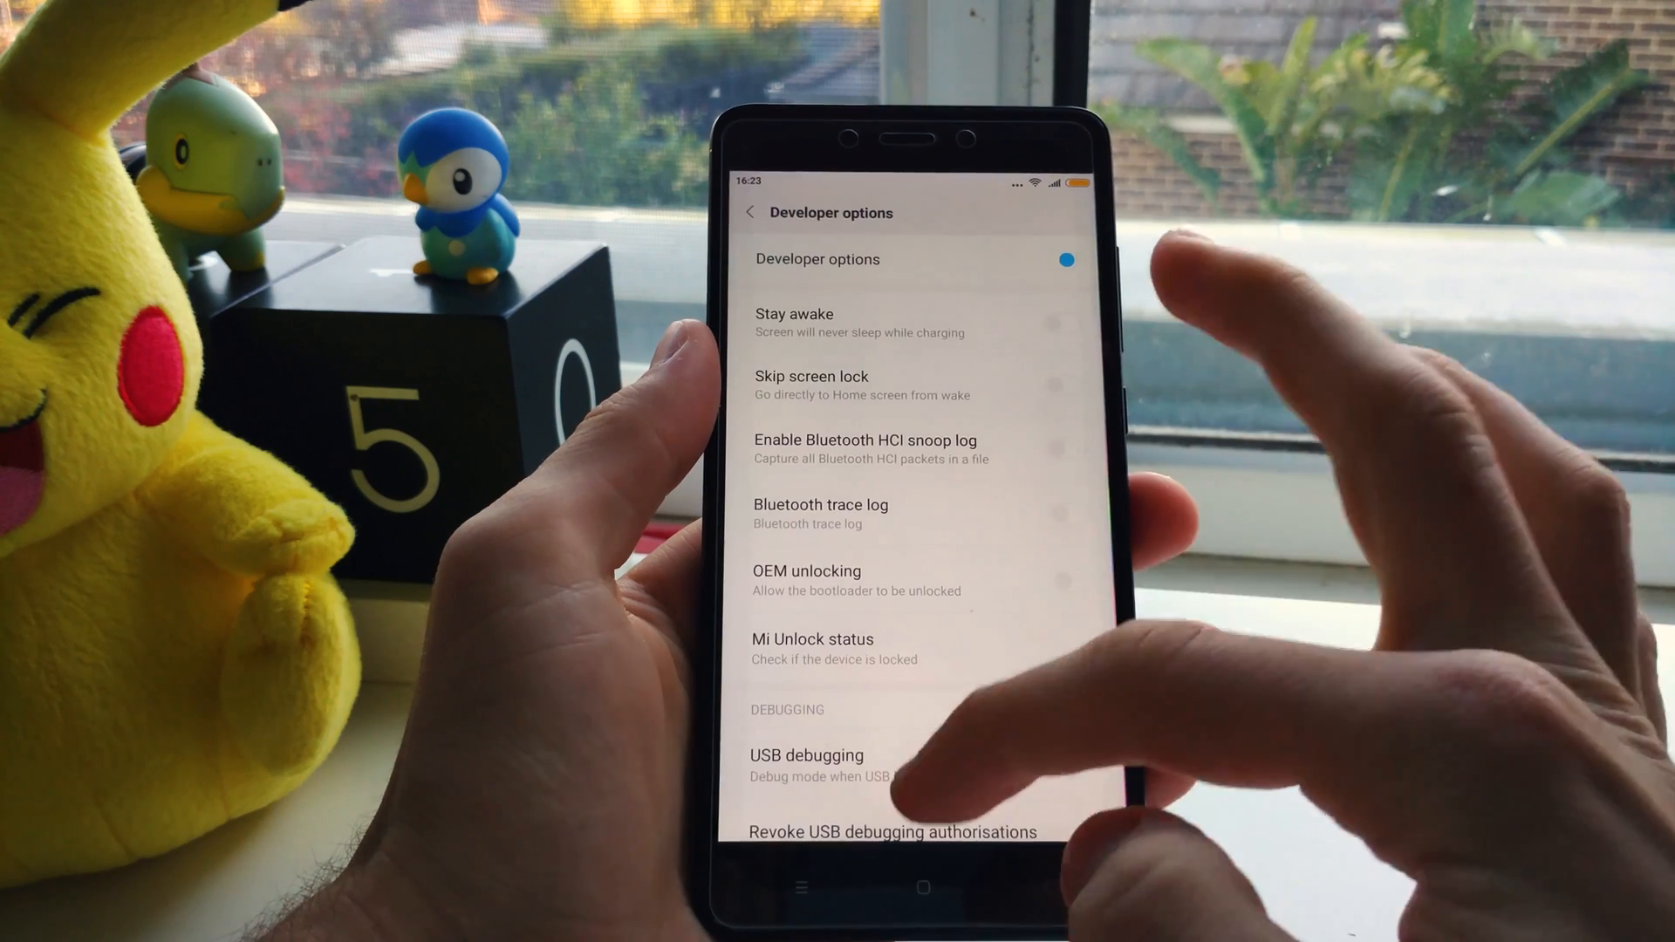
scroll(down, 3)
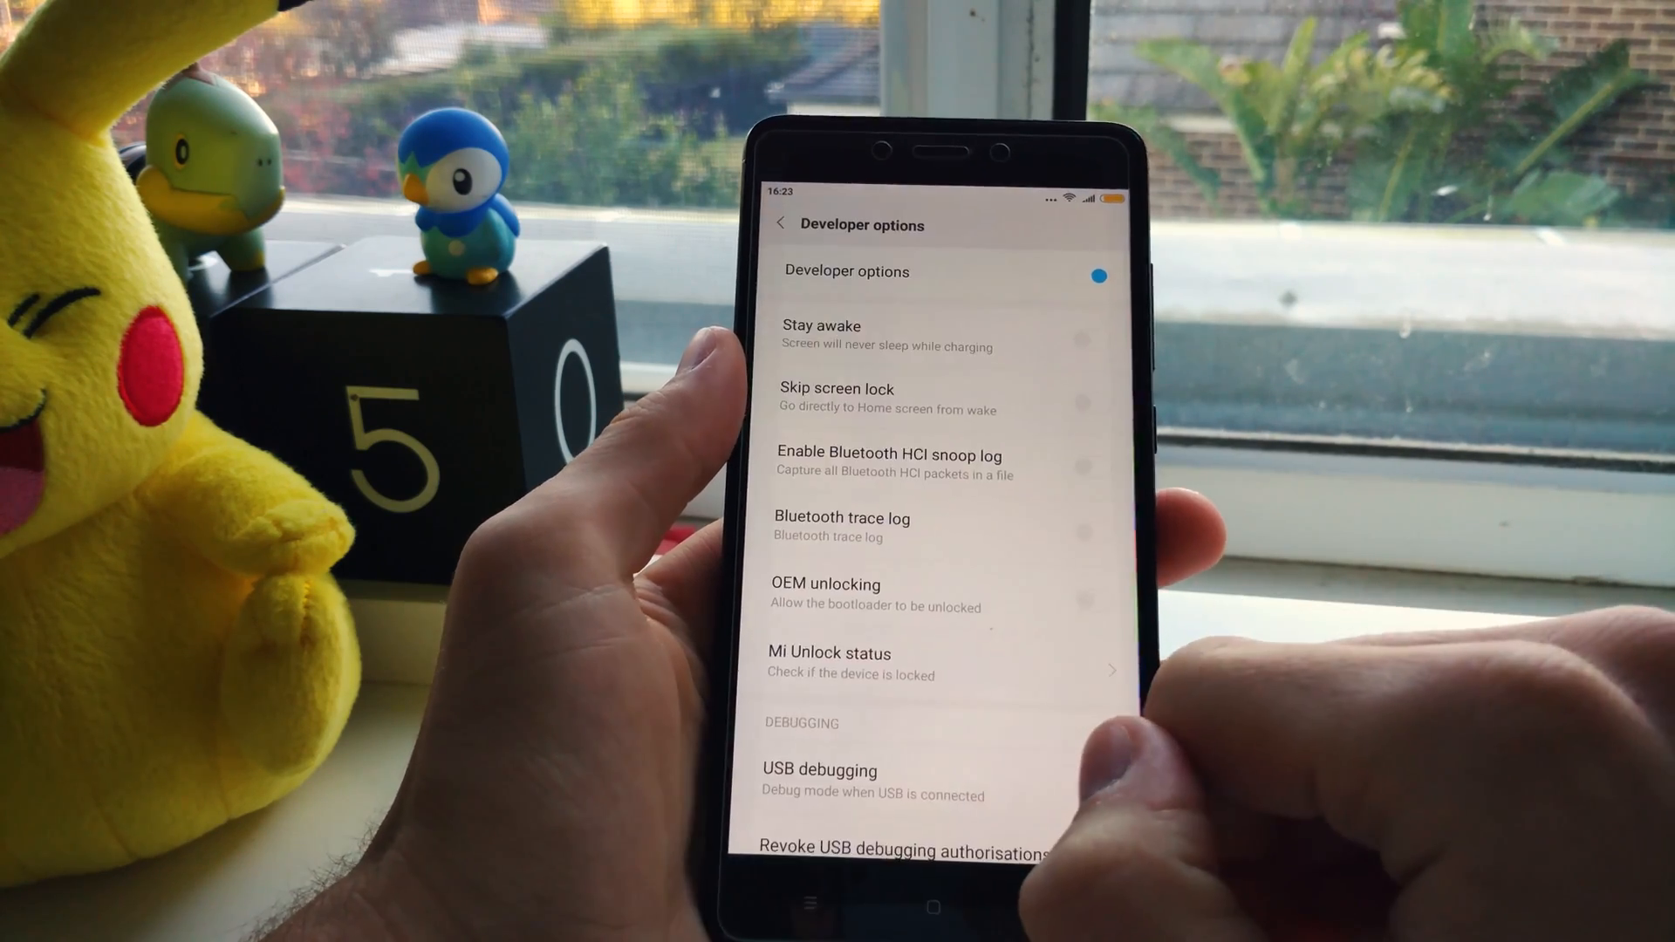
scroll(down, 3)
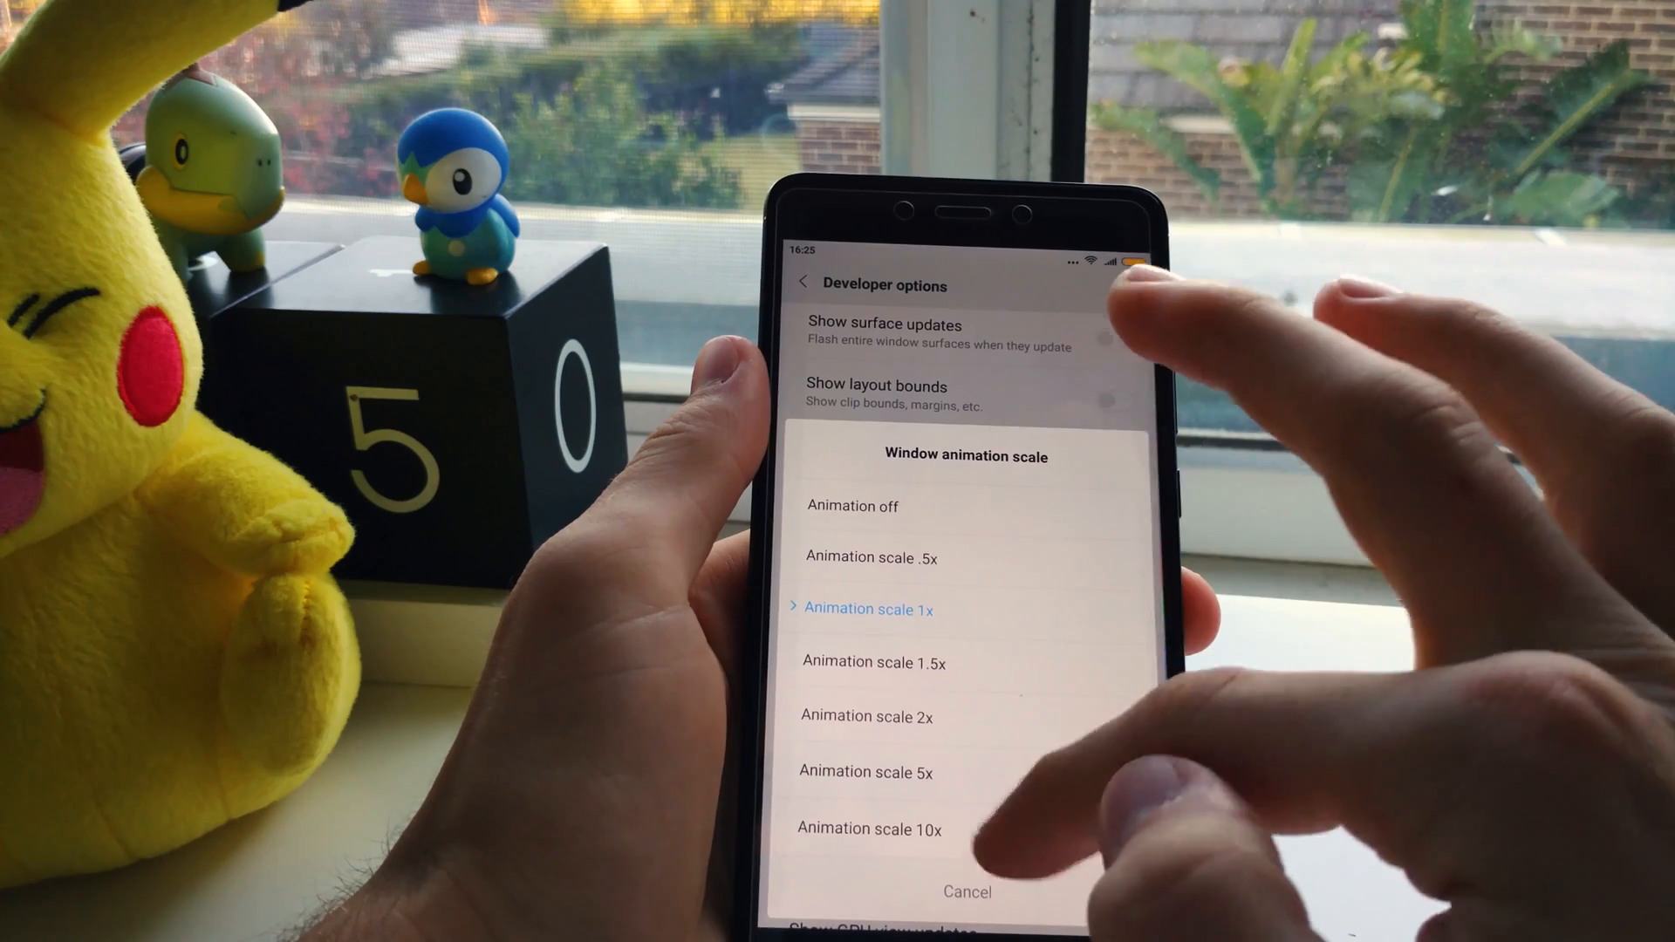
click(869, 609)
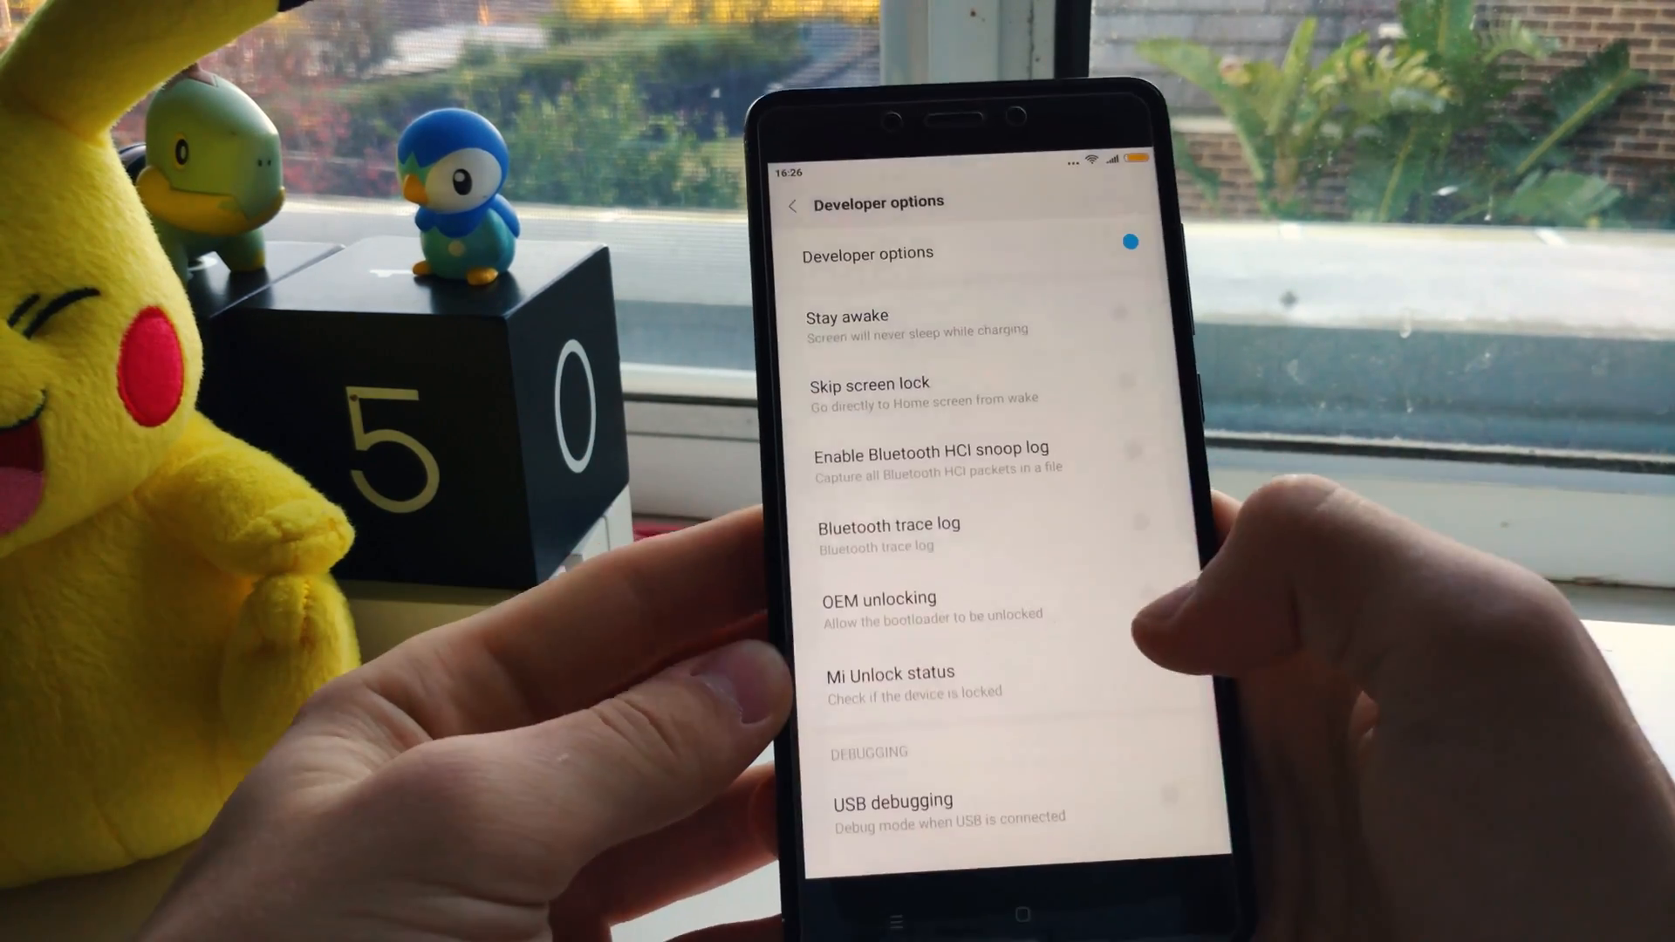
click(791, 204)
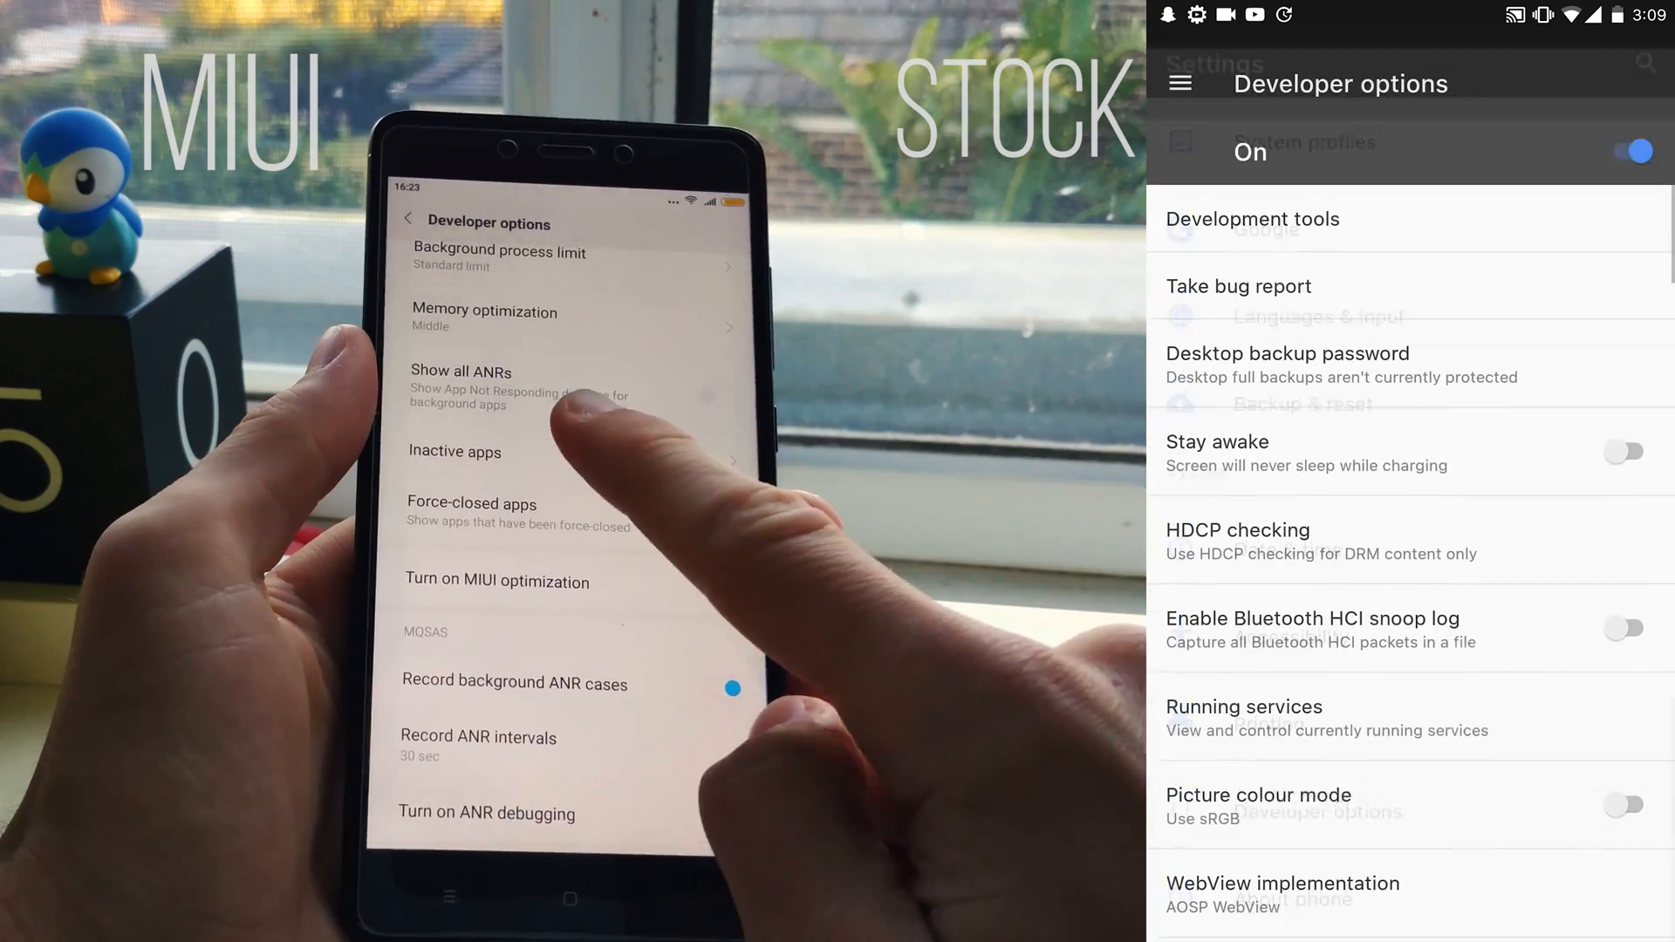
scroll(down, 3)
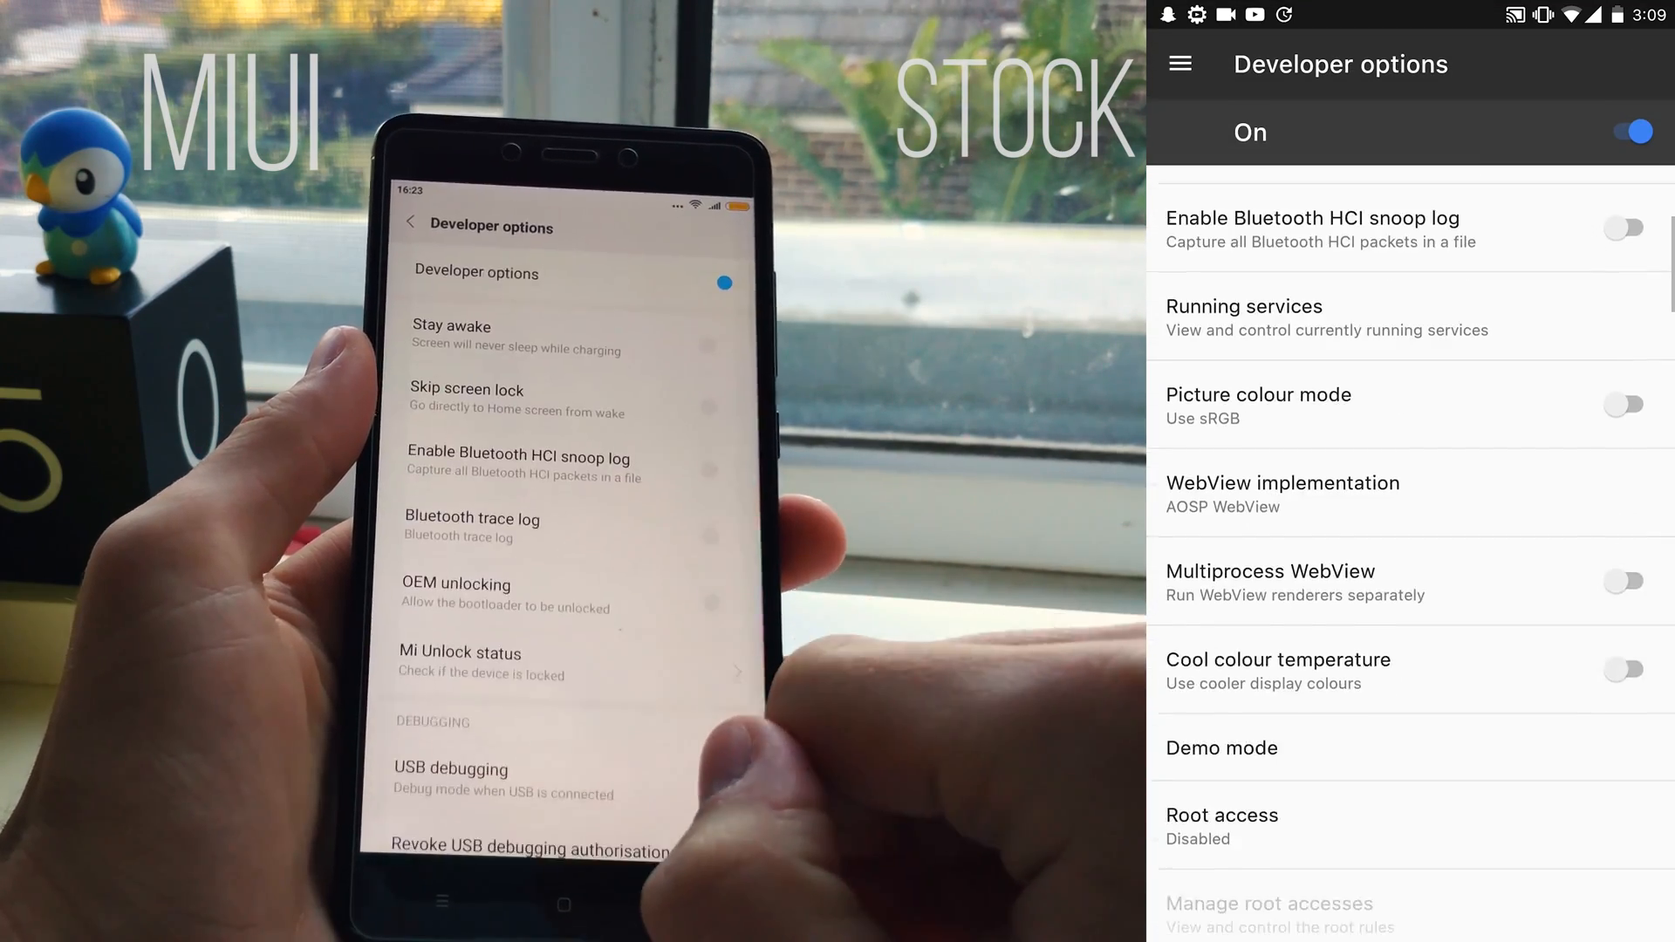
scroll(down, 3)
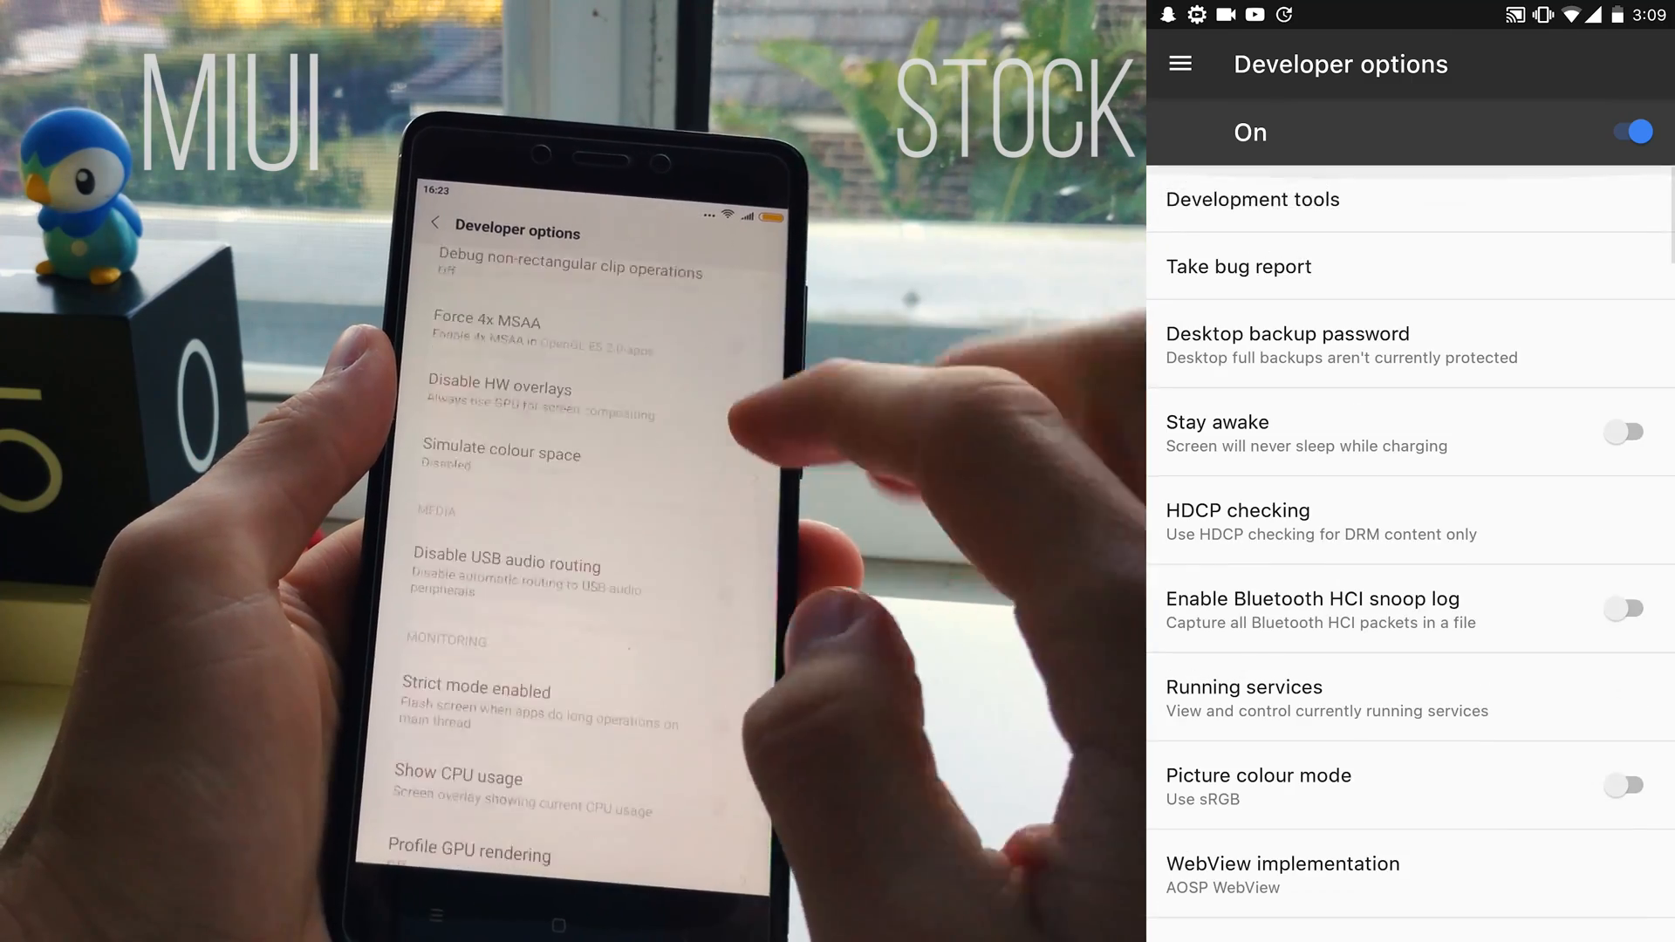